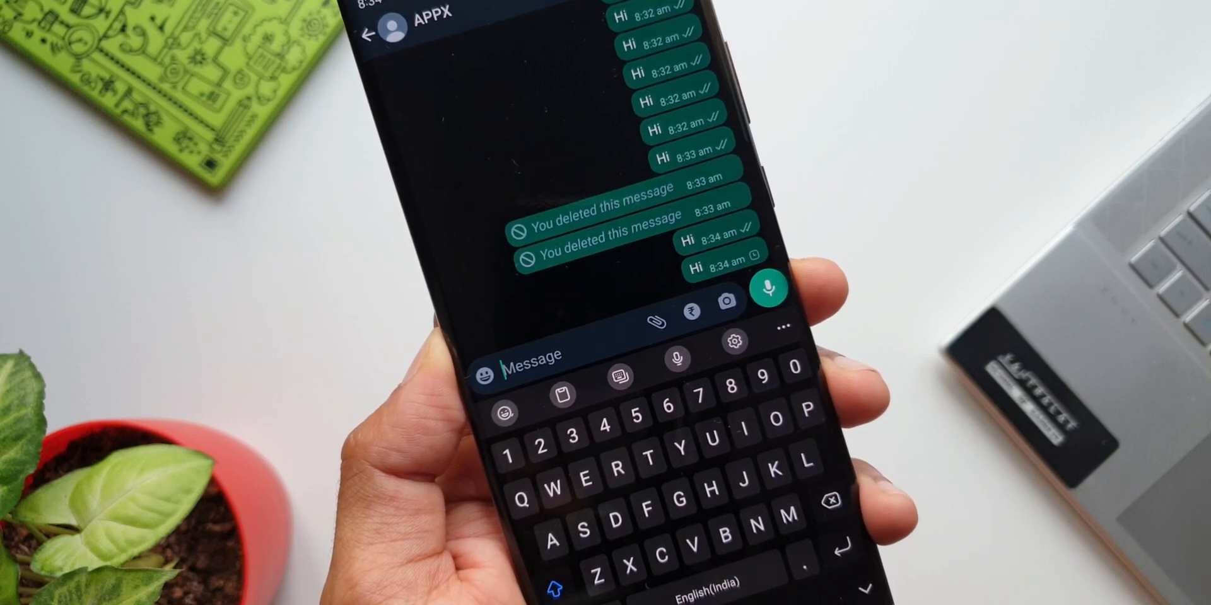
Type and send 'Hi' in the APPX WhatsApp chat.
text(Hi)
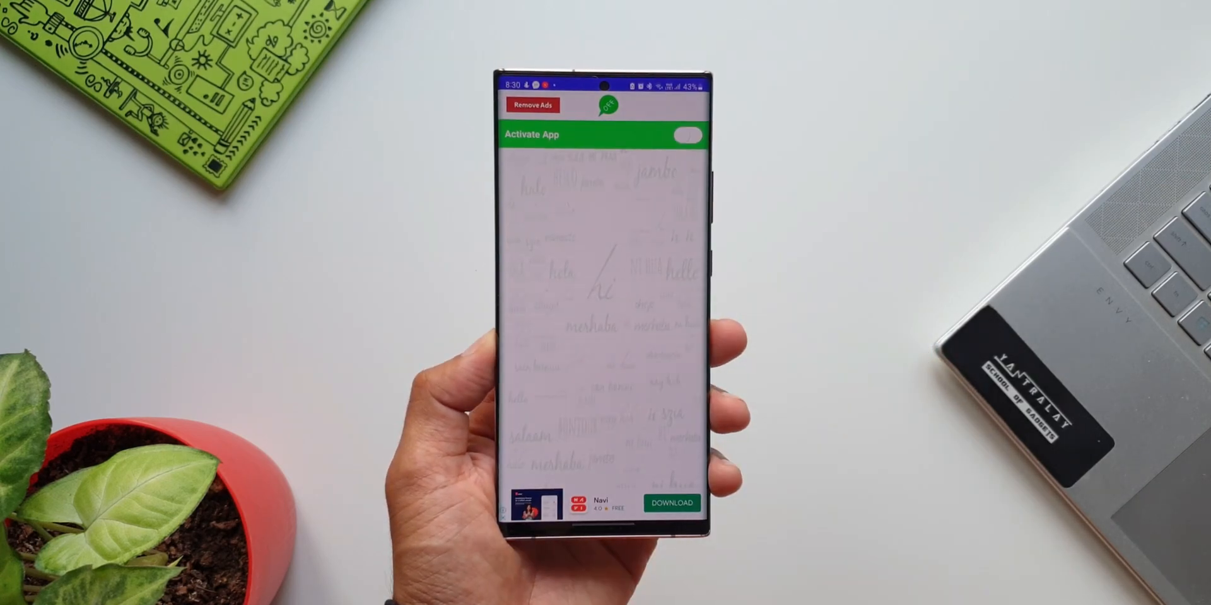
Switch on the Activate App toggle in Pause It All.
click(686, 137)
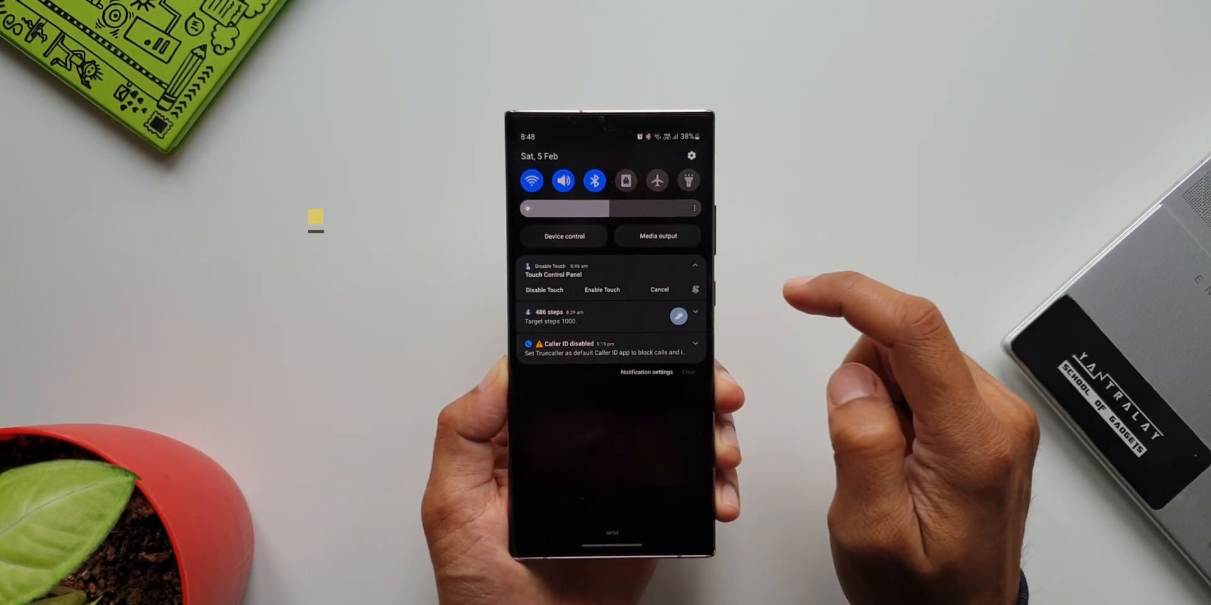
Disable touch from the Touch Control Panel notification and confirm video taps are ignored.
click(543, 289)
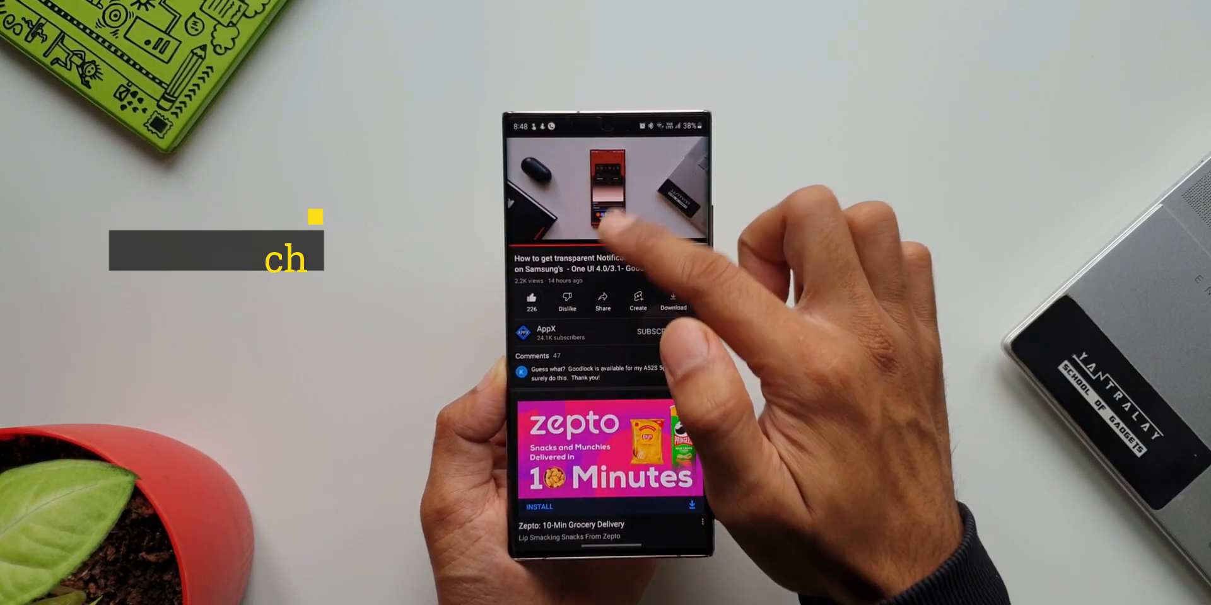
click(654, 331)
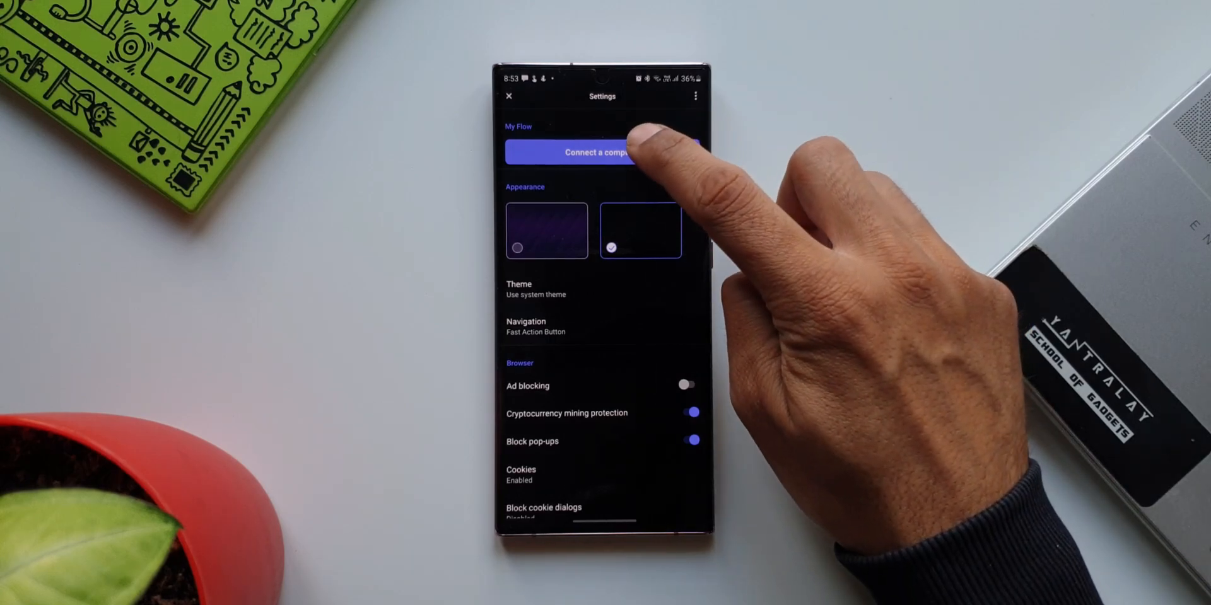
Choose Connect a computer under My Flow and start Scan QR code.
click(602, 152)
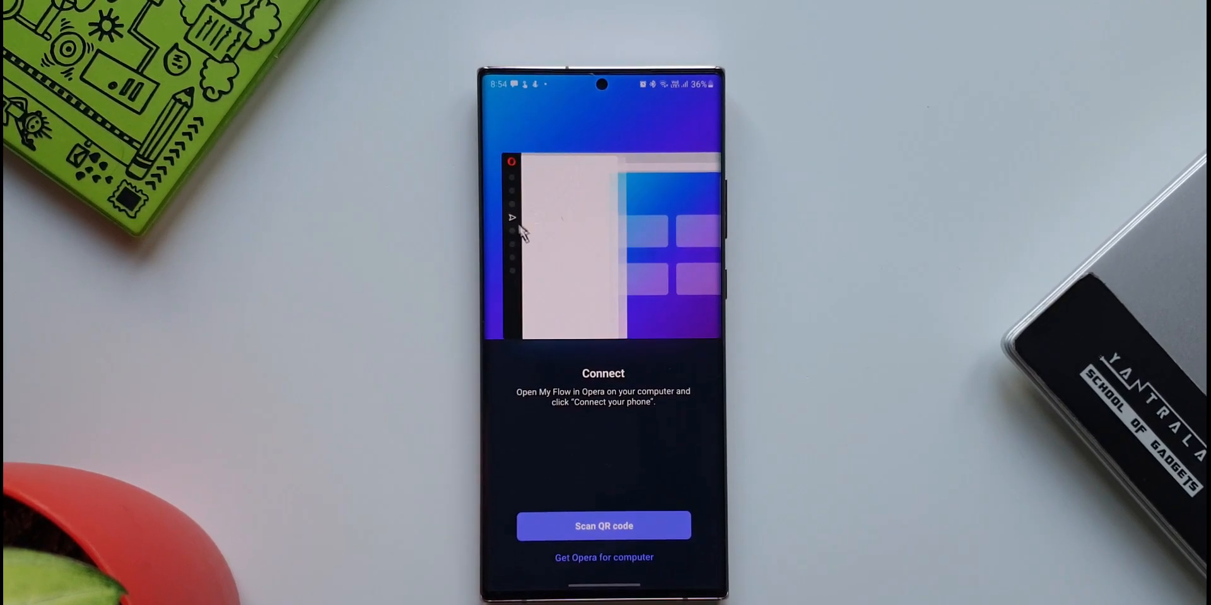
click(603, 526)
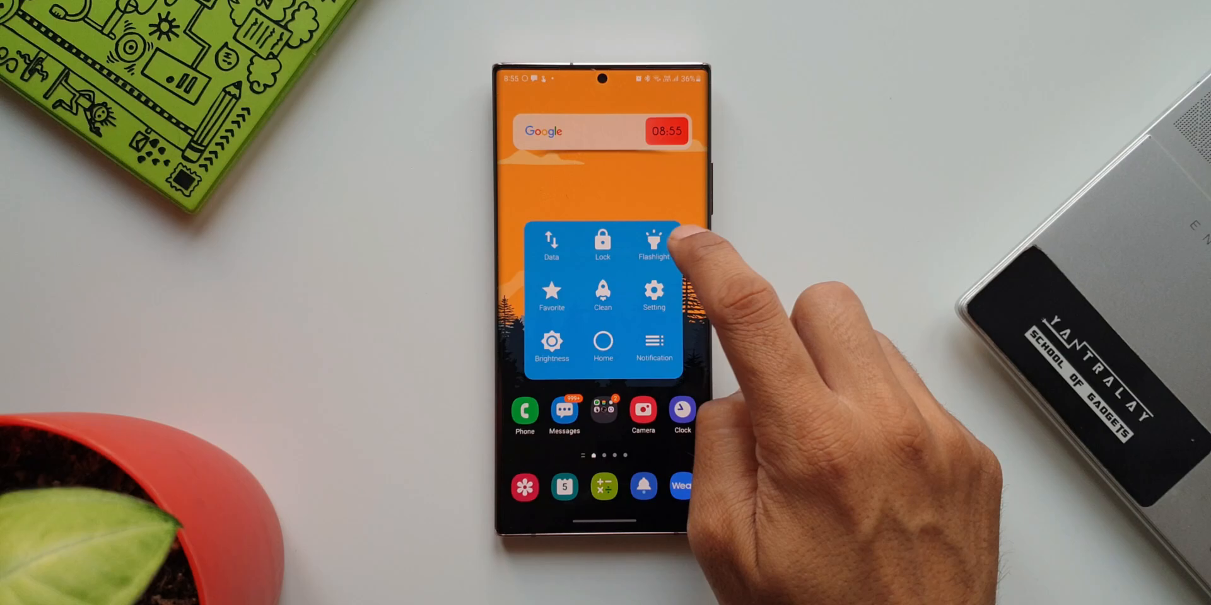
Choose Brightness in the Assistive Touch floating menu.
click(551, 342)
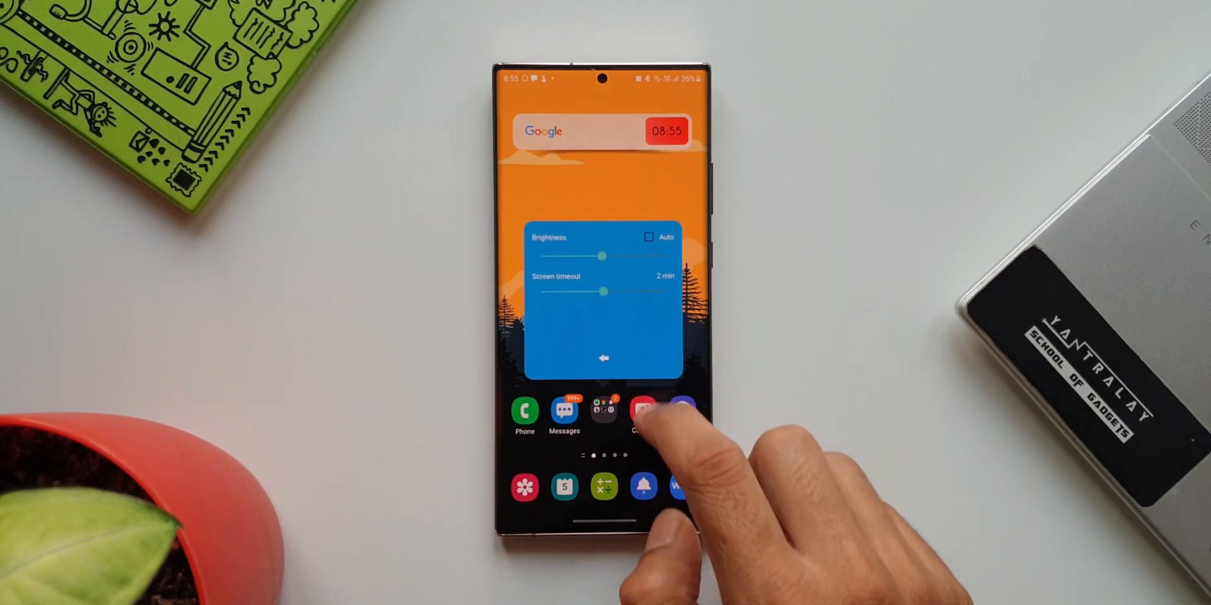